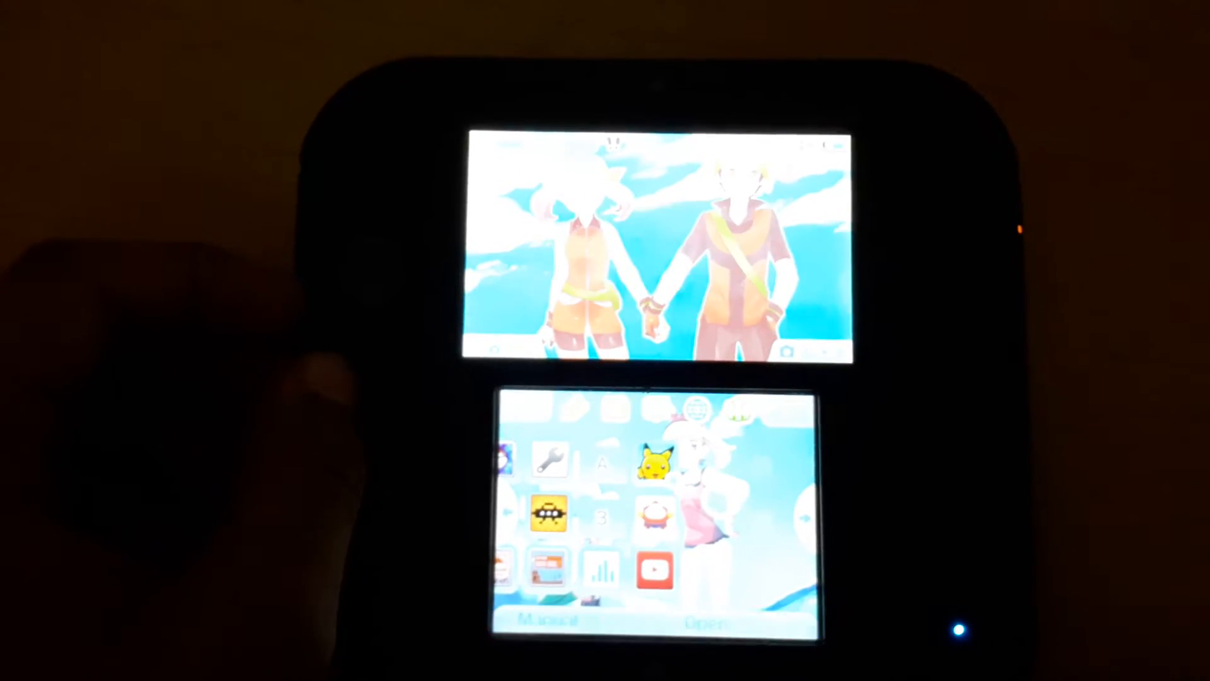
Exit theme settings back to the HOME Menu grid showing IronFall Invasion's banner.
left_click(654, 571)
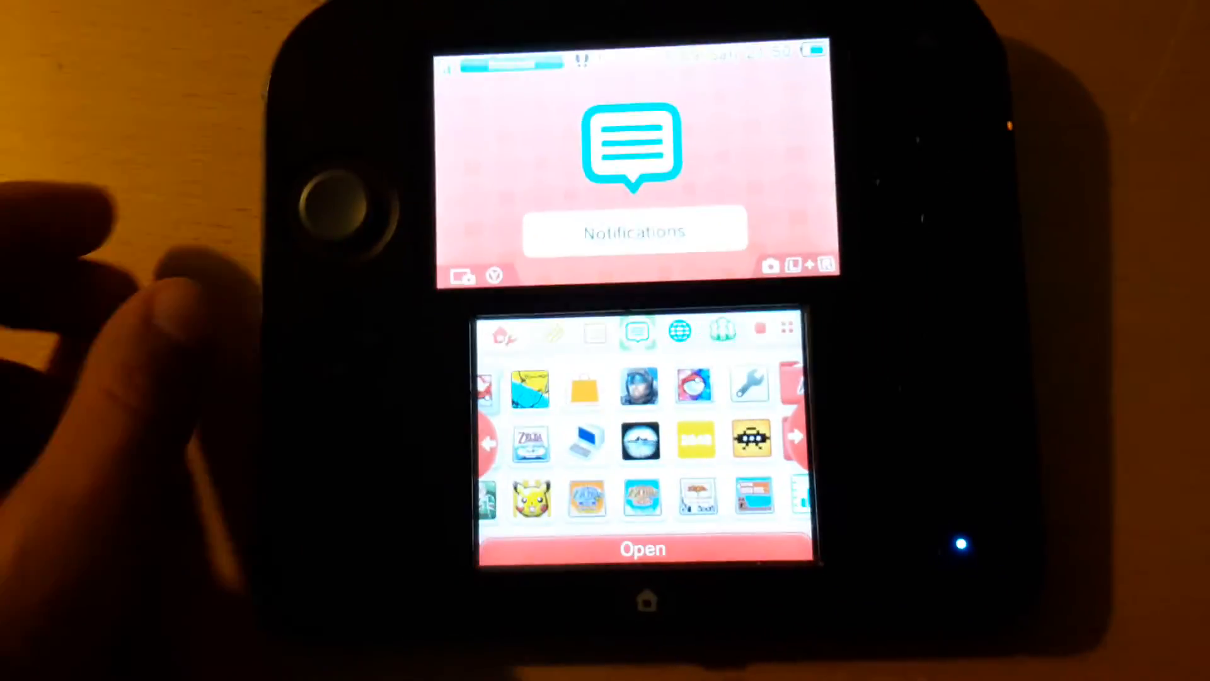
left_click(678, 388)
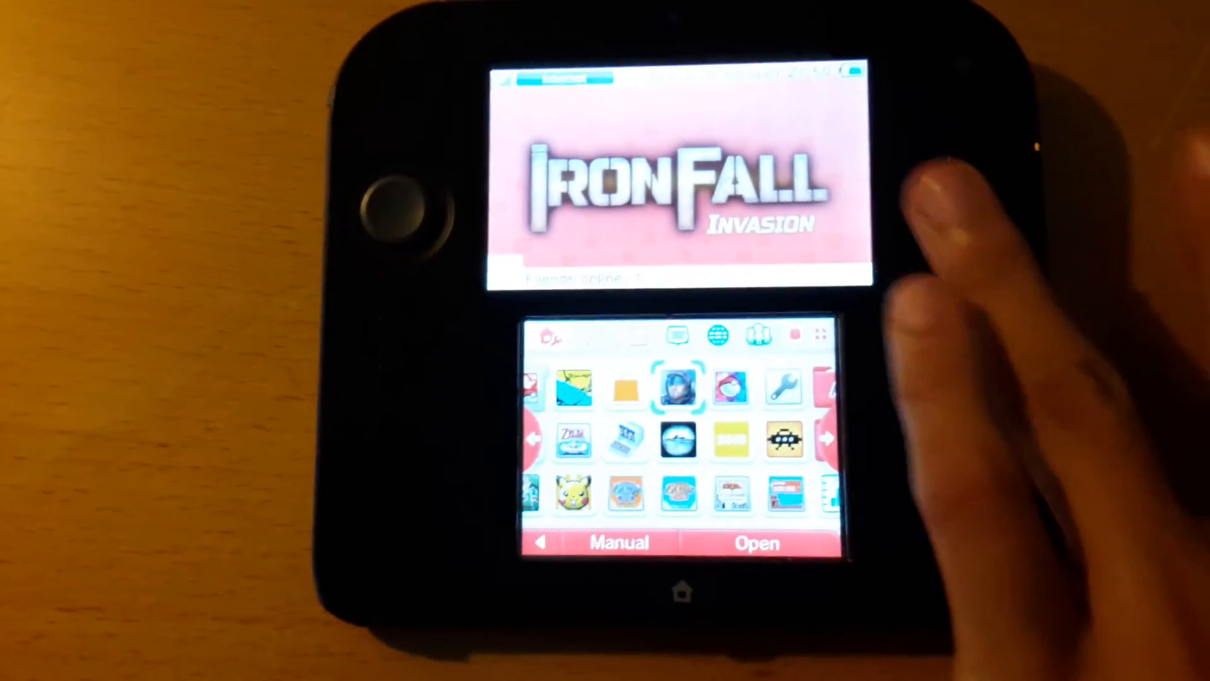